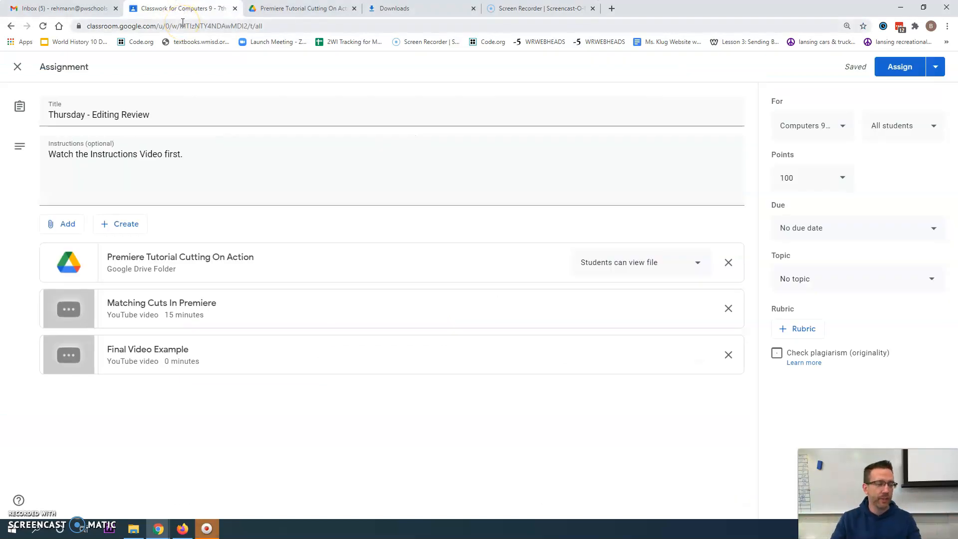
pyautogui.moveTo(157, 343)
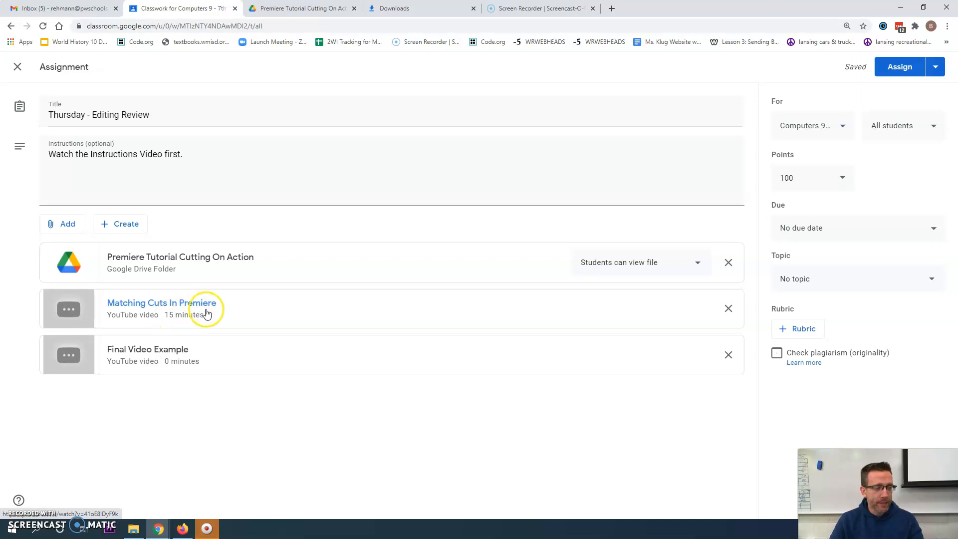
pyautogui.moveTo(173, 306)
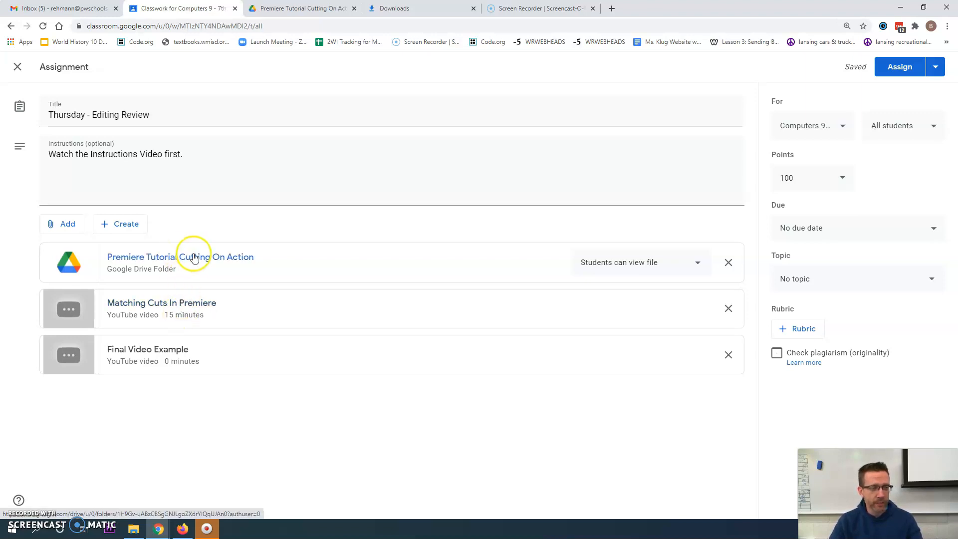
pyautogui.moveTo(219, 259)
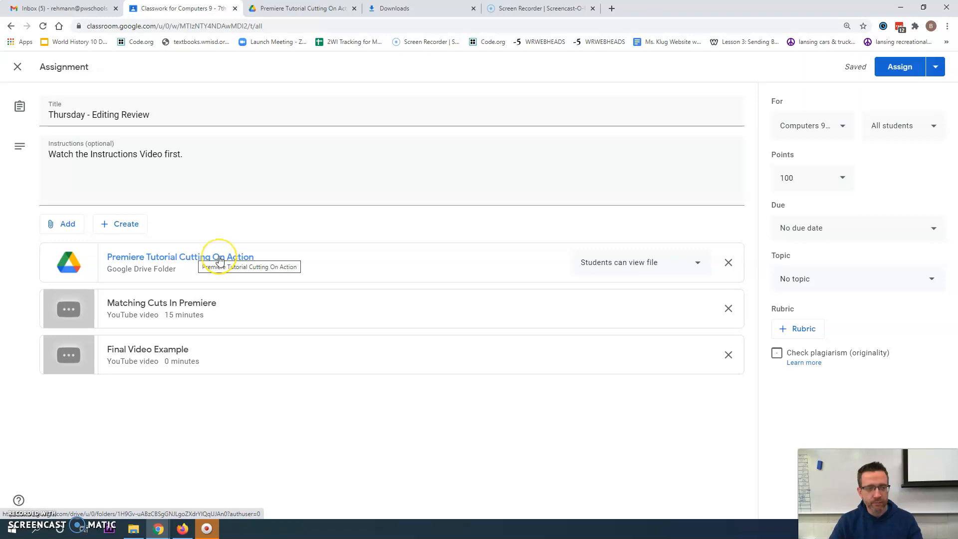
# Download the 'Premiere Tutorial Cutting On Action' Drive folder as a zip and view it in 7-Zip.
pyautogui.click(180, 256)
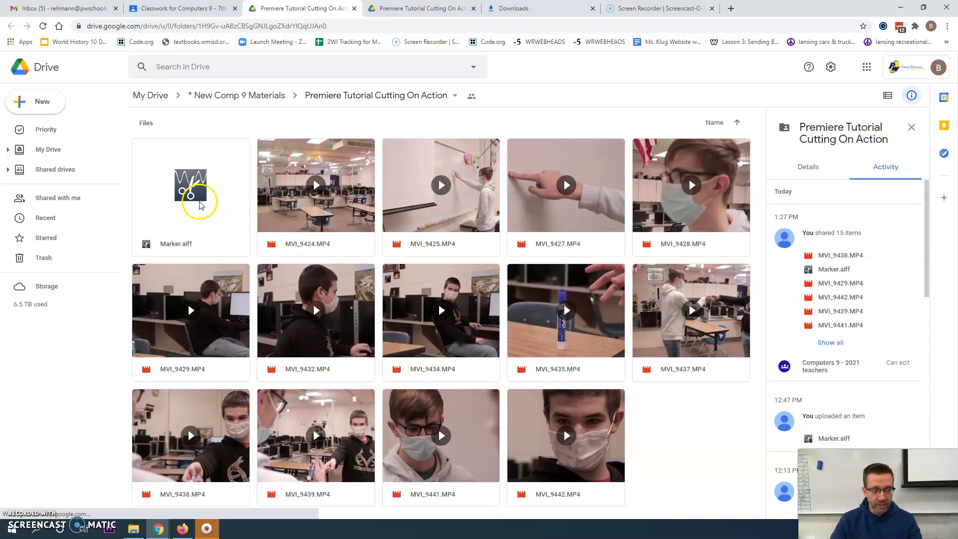
pyautogui.moveTo(622, 304)
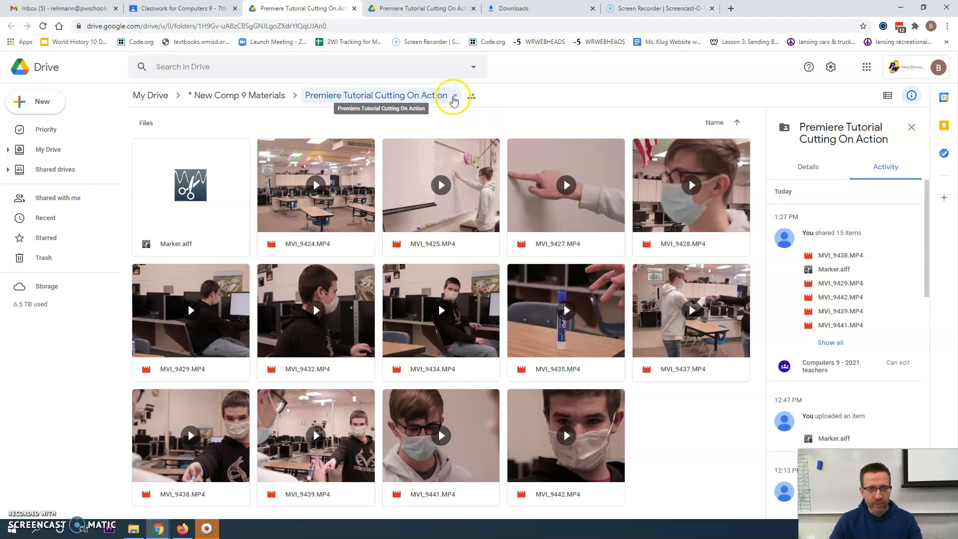
pyautogui.click(454, 96)
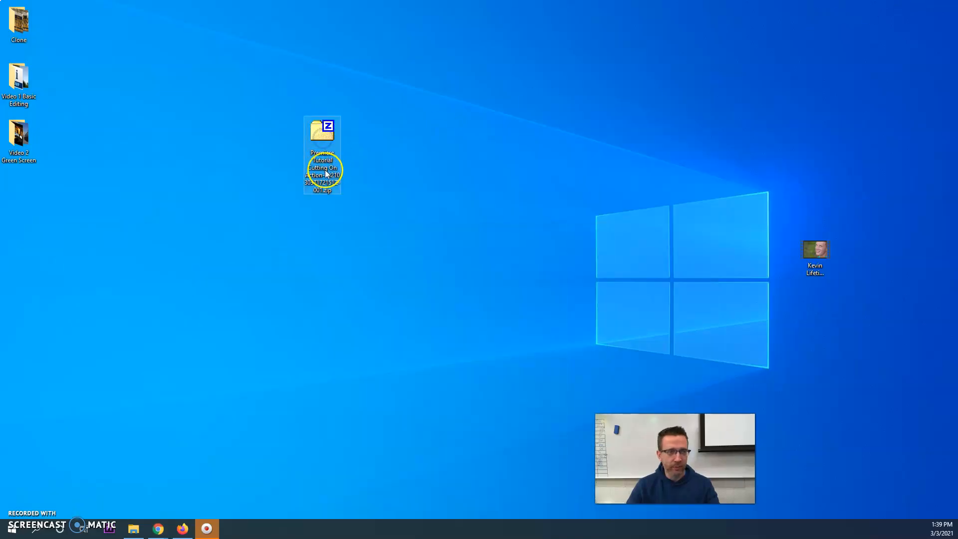
pyautogui.moveTo(322, 135)
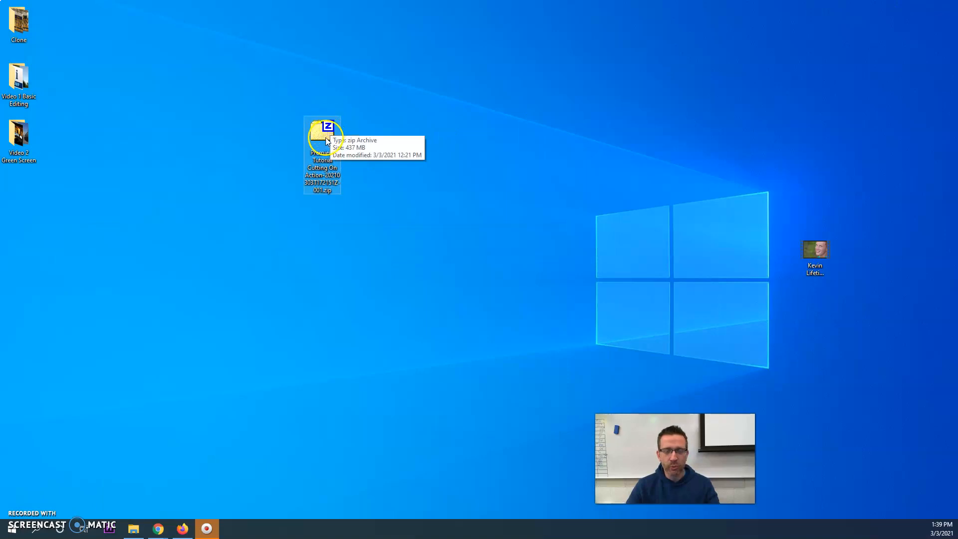
pyautogui.doubleClick(322, 141)
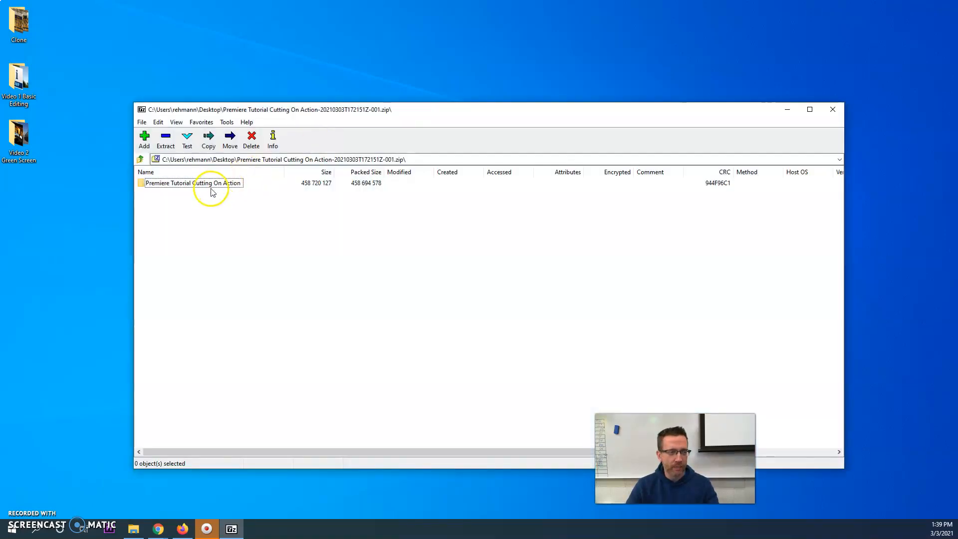
# Check the folder inside the archive, then close 7-Zip back to the desktop.
pyautogui.click(190, 182)
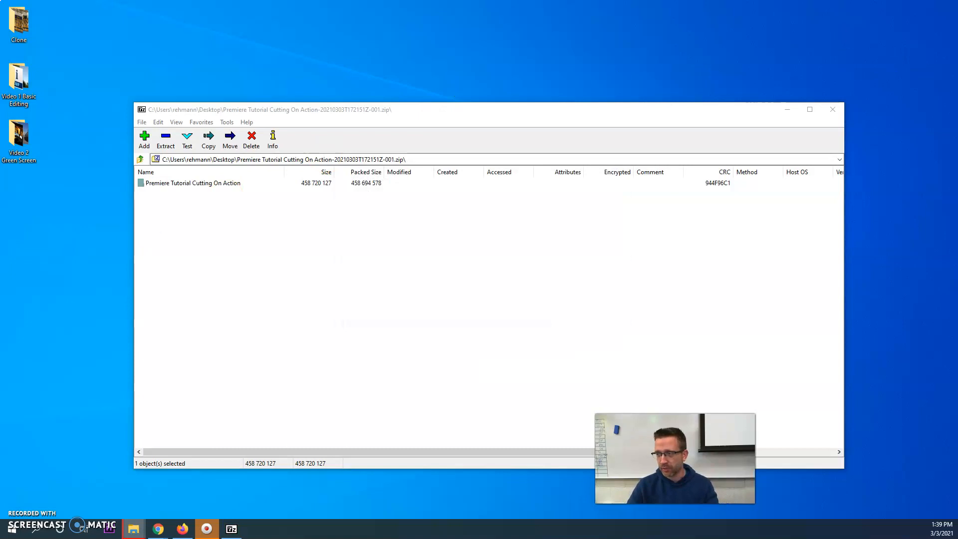
pyautogui.click(831, 110)
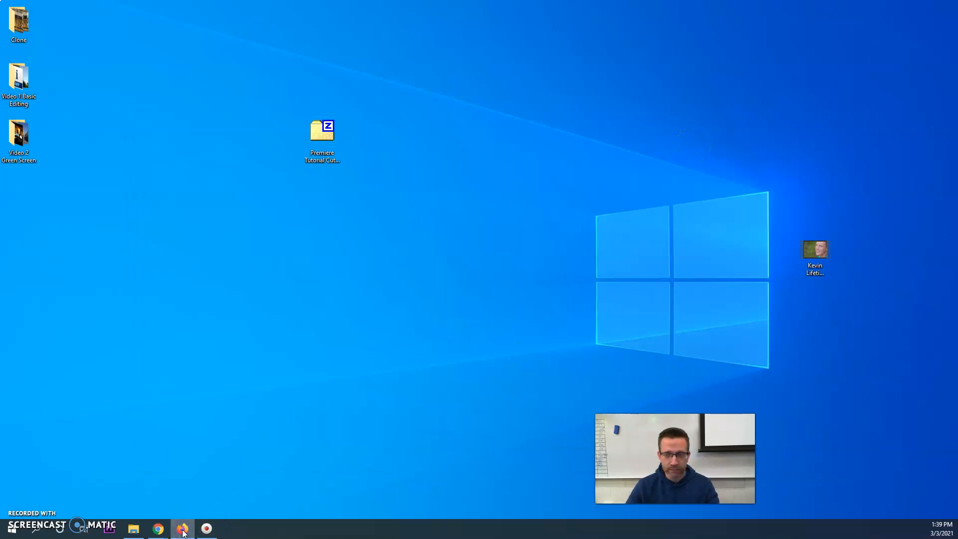
# Bring Chrome forward and return to the Classroom assignment listing the Drive folder.
pyautogui.click(182, 528)
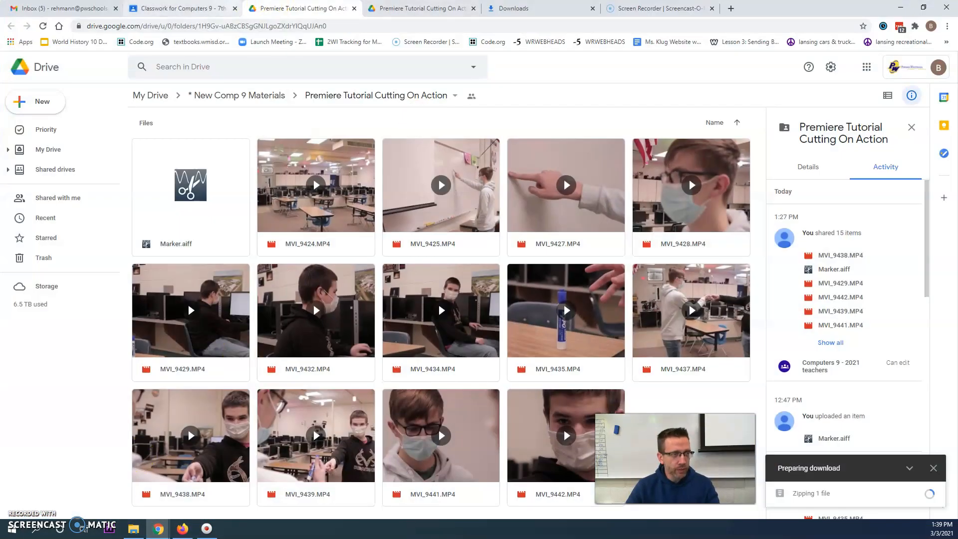
pyautogui.click(182, 8)
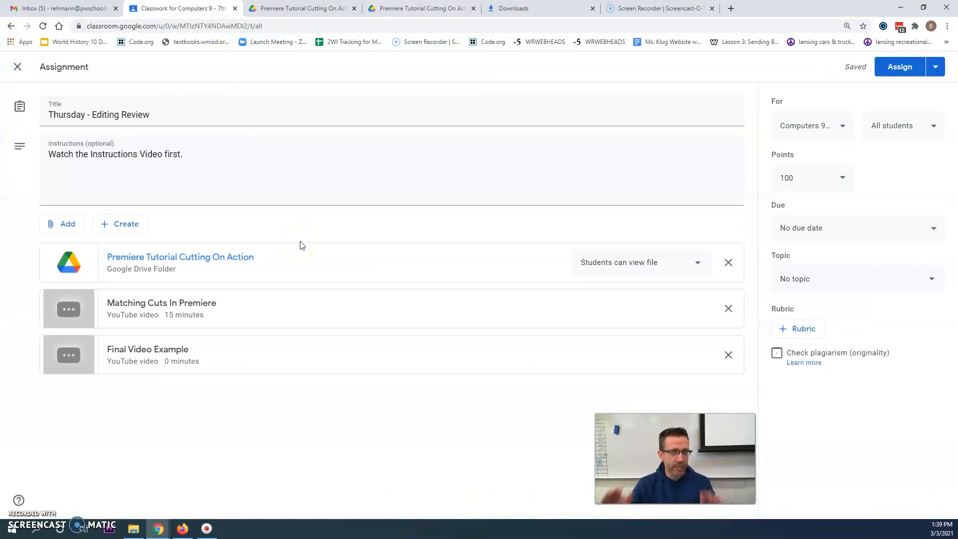